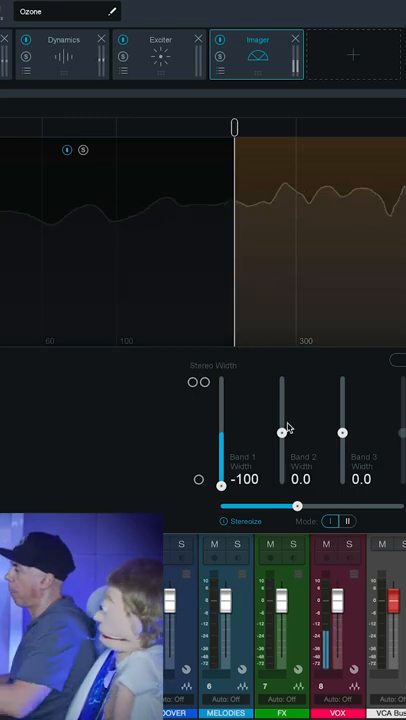
Drag the Band 2 width slider up to 100, leaving Band 1 at -100
{"action": "left_click_drag", "start_coordinate": [281, 432], "coordinate": [281, 390]}
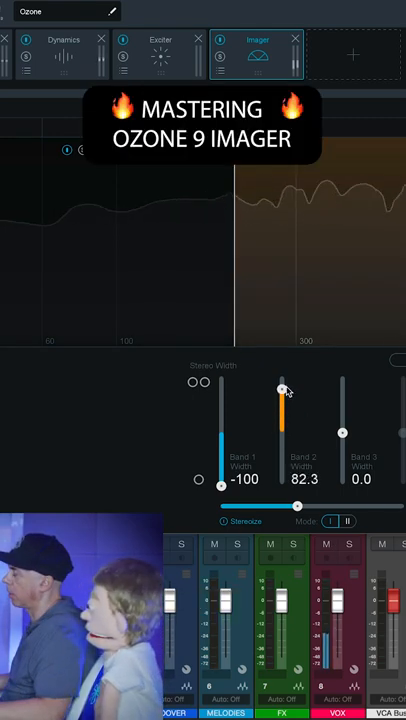
{"action": "left_click_drag", "start_coordinate": [281, 389], "coordinate": [281, 395]}
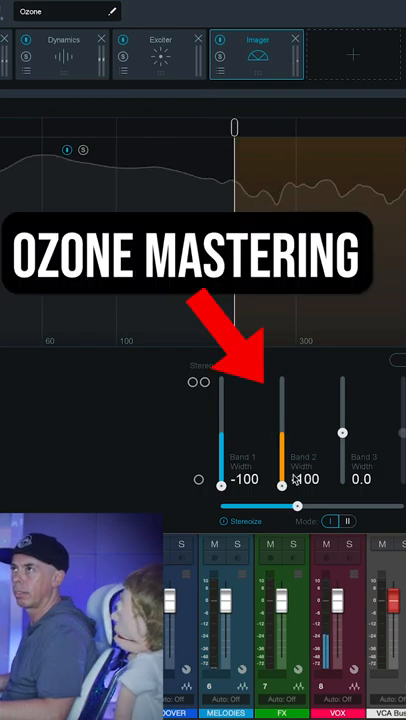
{"action": "left_click_drag", "start_coordinate": [281, 490], "coordinate": [281, 413]}
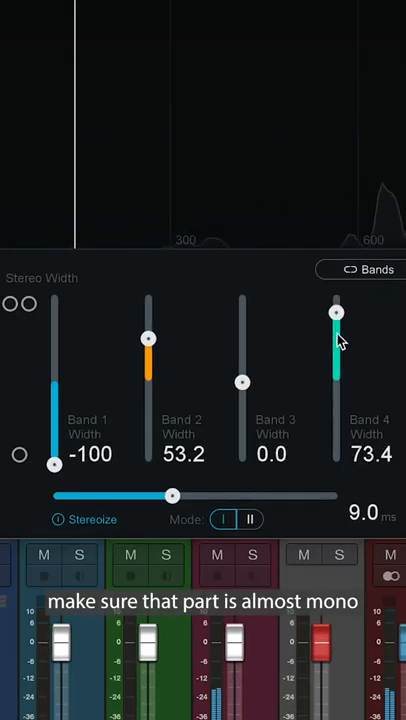
Pull the top band's width down toward mono, then select the Imager module header
{"action": "left_click_drag", "start_coordinate": [335, 313], "coordinate": [335, 437]}
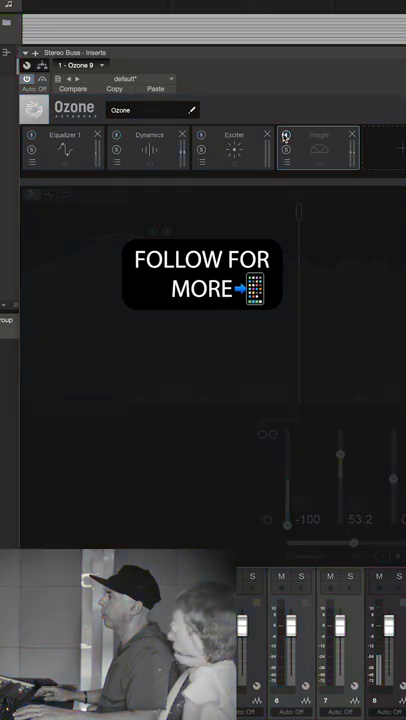
{"action": "left_click", "coordinate": [318, 140]}
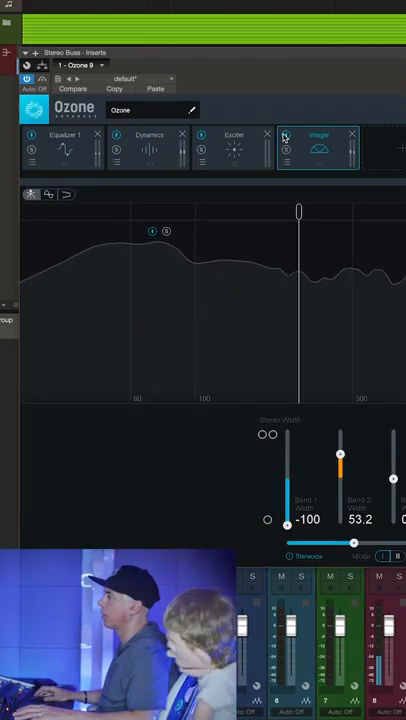